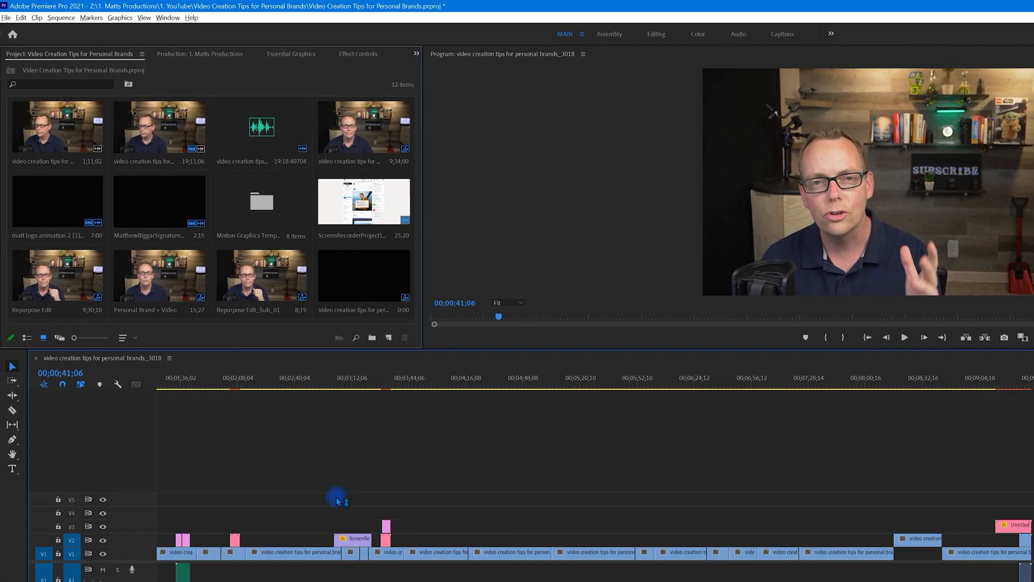
Close the Source panel and rename the Sub_02 sequence to 'Repurpose Edit'.
{"action": "left_click", "coordinate": [60, 18]}
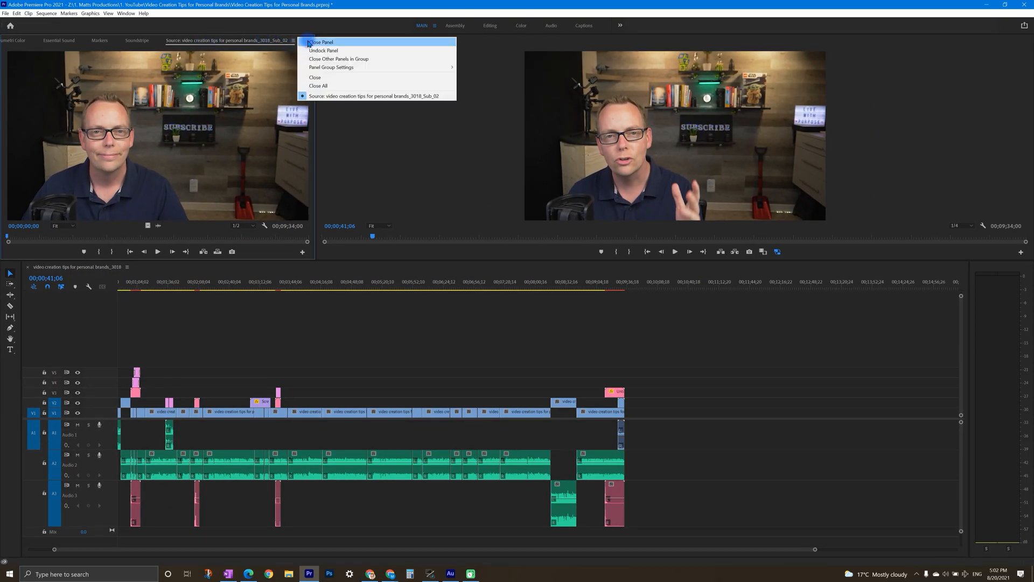
{"action": "left_click", "coordinate": [321, 42]}
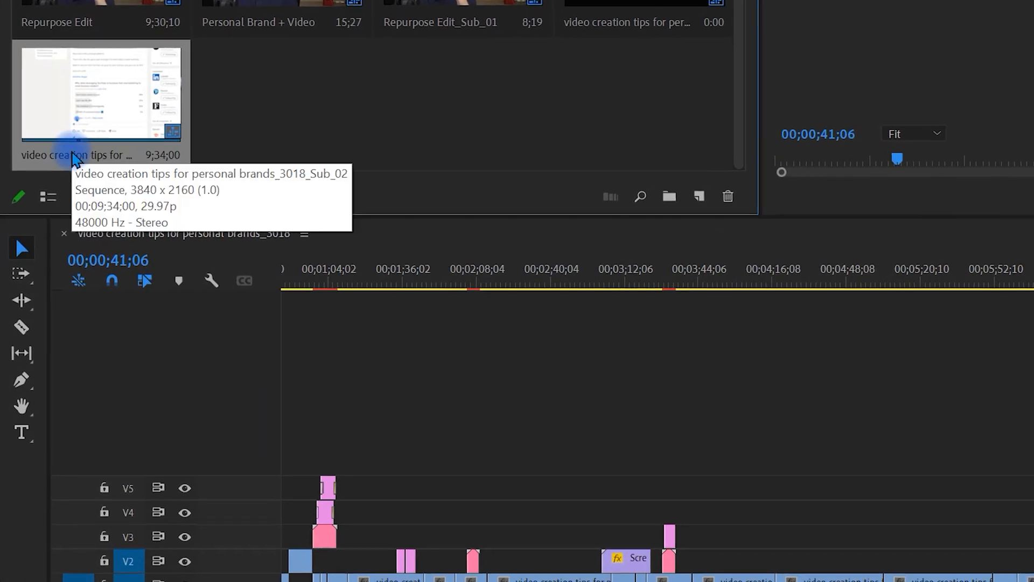
{"action": "double_click", "coordinate": [76, 155]}
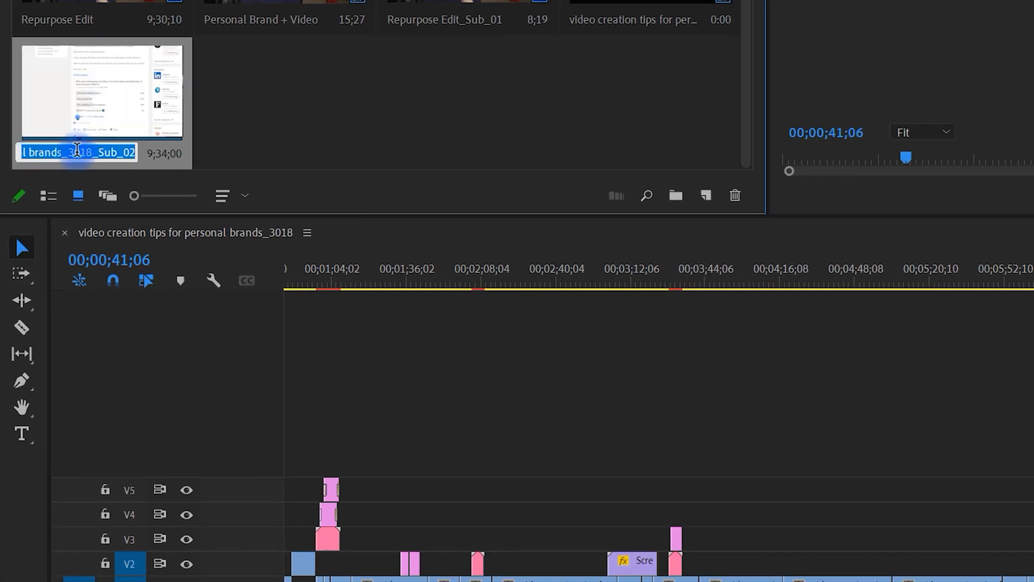
{"action": "type", "text": "R"}
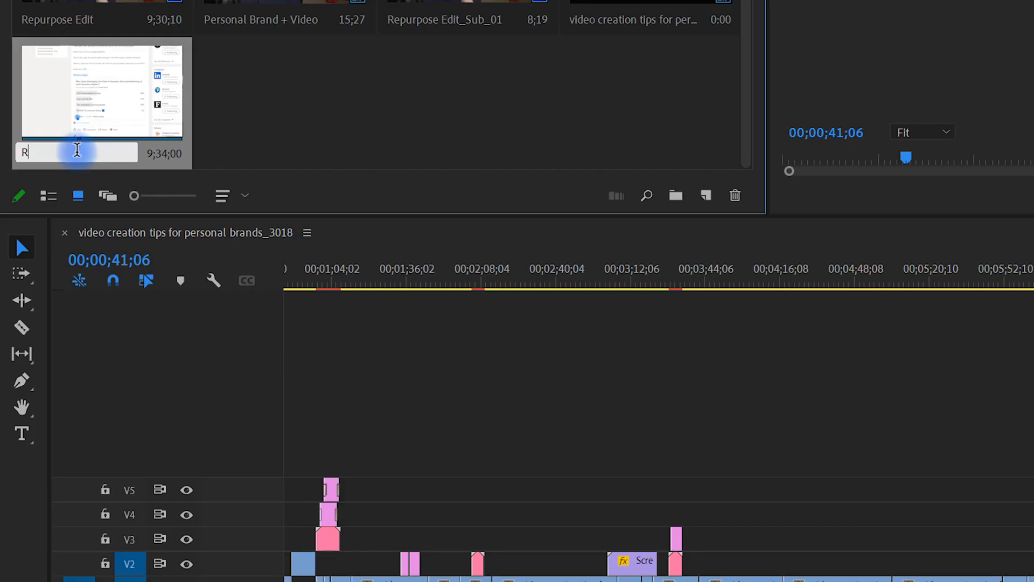
{"action": "type", "text": "ep"}
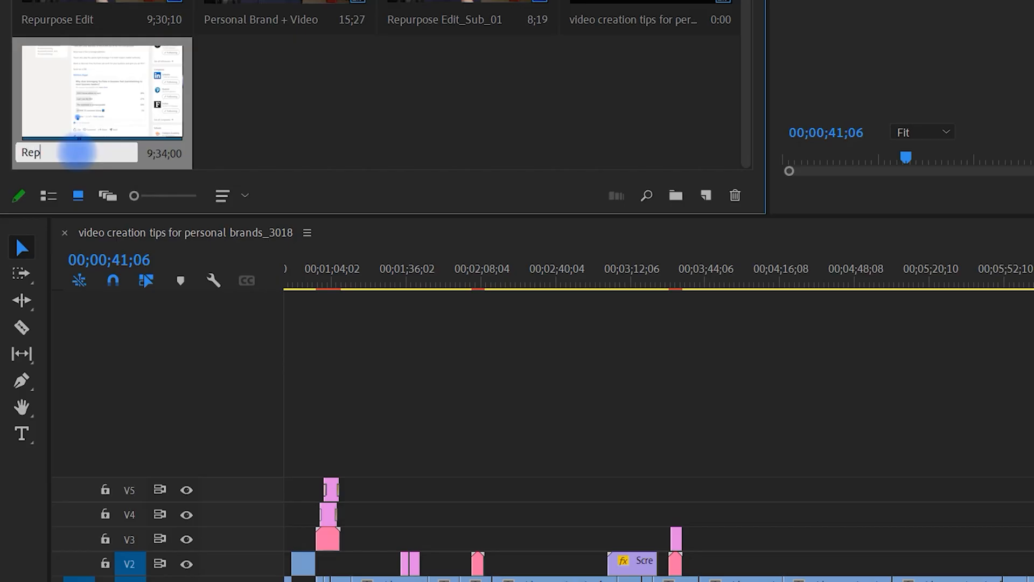
{"action": "type", "text": "urpose Edit"}
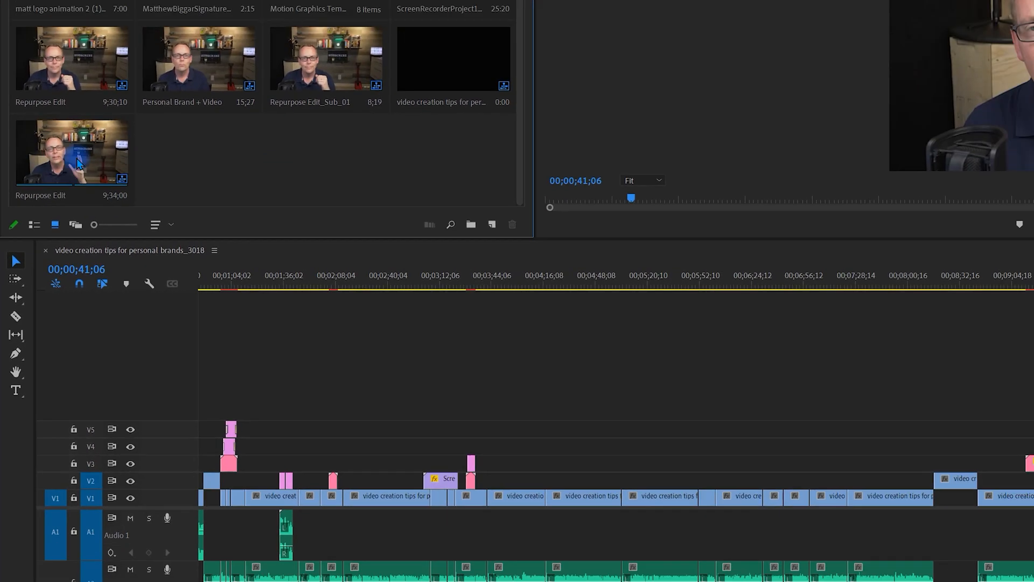
Open Repurpose Edit in the timeline and delete its opening clip.
{"action": "left_click", "coordinate": [158, 267]}
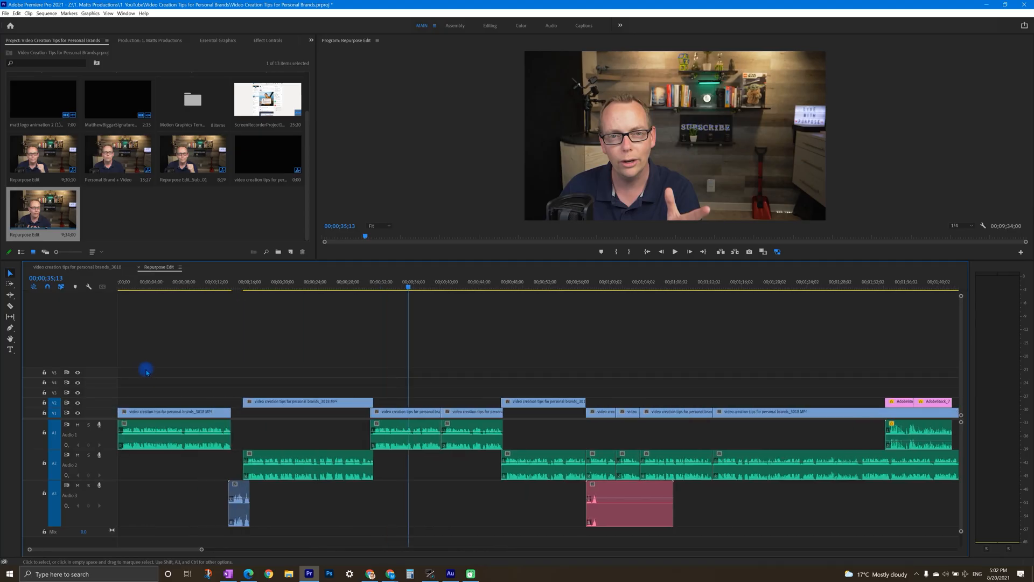
{"action": "left_click", "coordinate": [144, 412]}
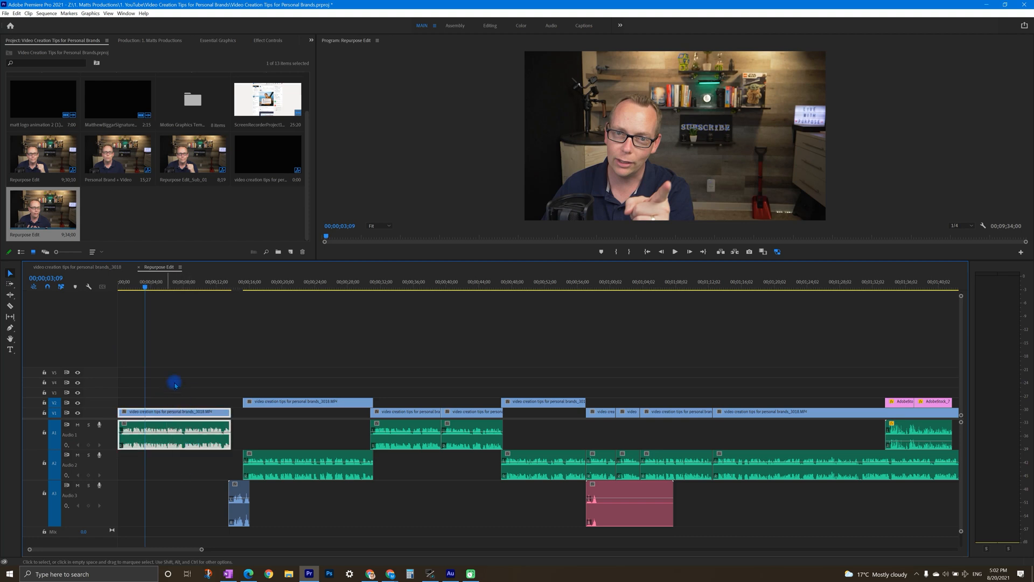
{"action": "key", "text": "Delete"}
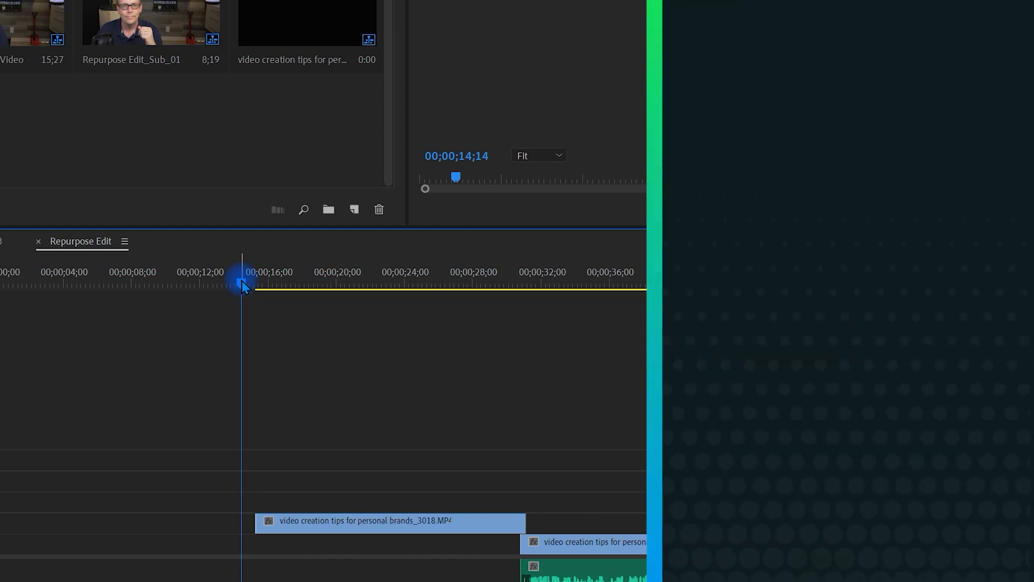
Add timeline markers at the 15-second and 30-second points.
{"action": "key", "text": "m"}
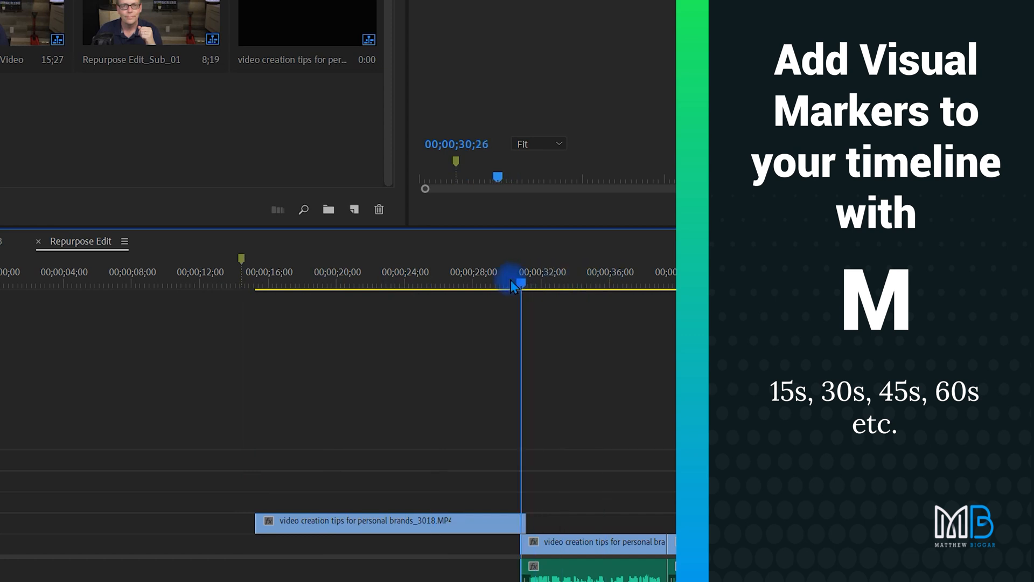
{"action": "key", "text": "m"}
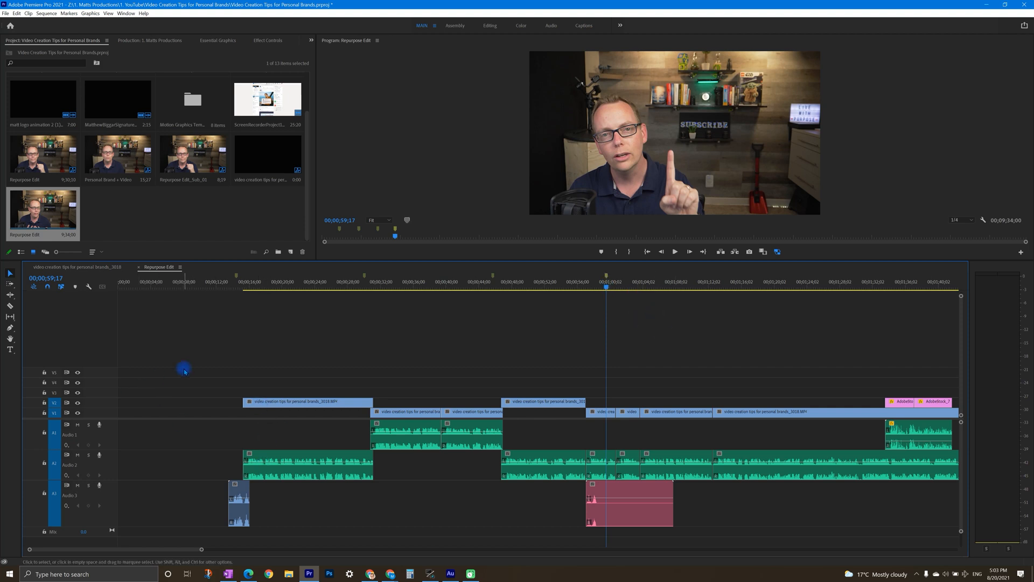
Ripple delete the opening gap so the first clip starts at 00;00;00.
{"action": "left_click", "coordinate": [238, 504]}
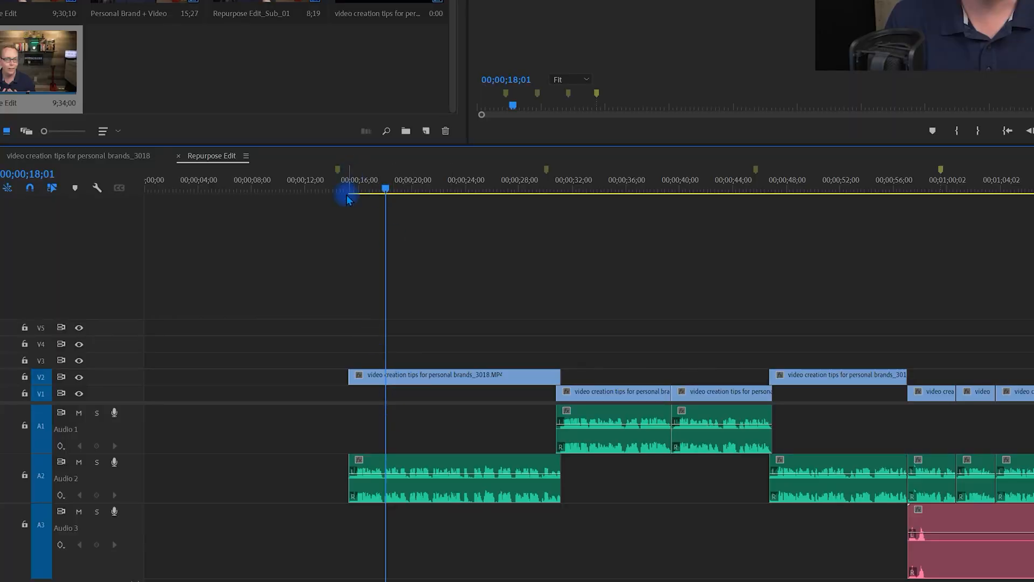
{"action": "left_click", "coordinate": [355, 189]}
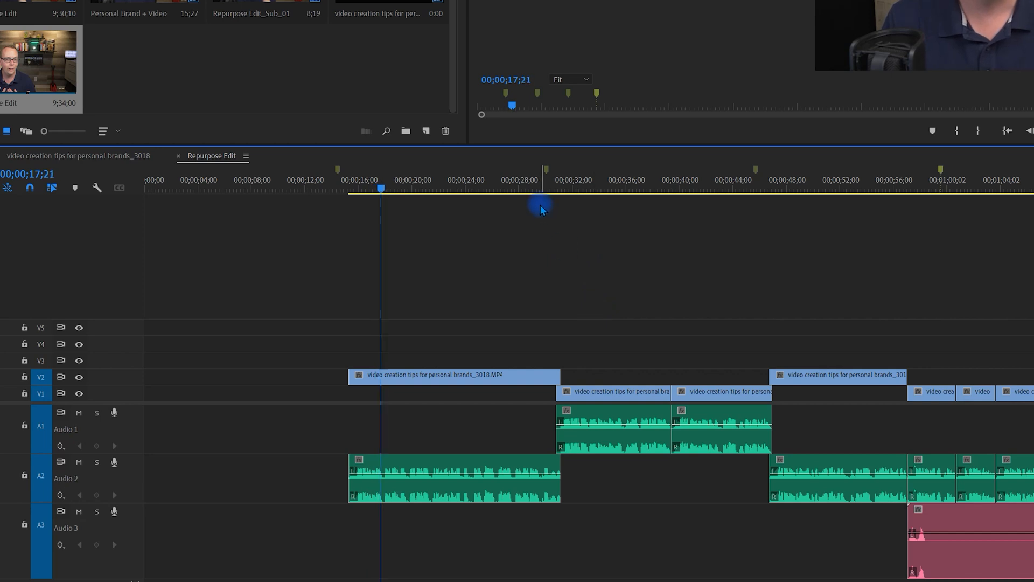
{"action": "left_click", "coordinate": [520, 188]}
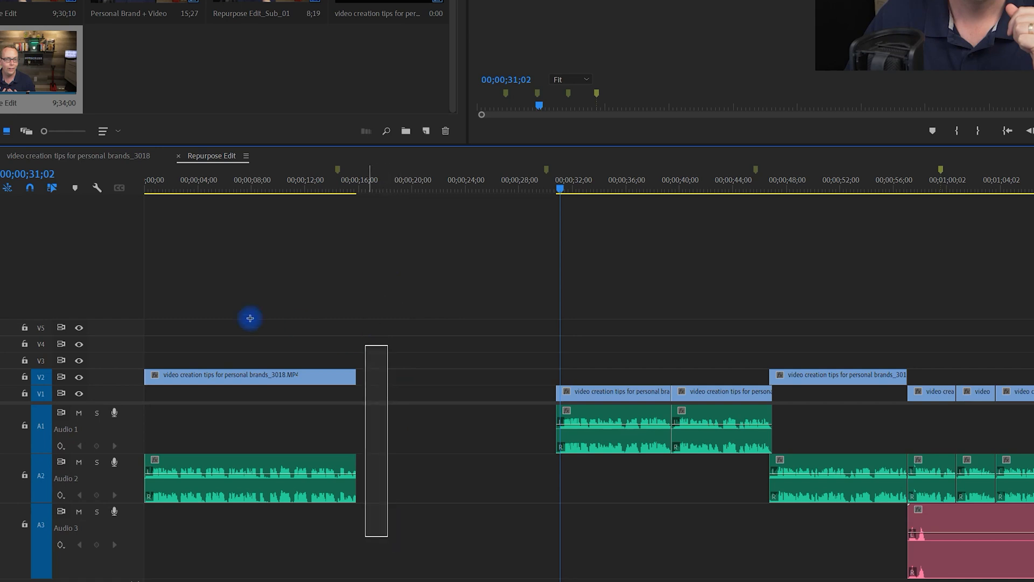
Make a subsequence from the first clip and its audio, then close its source viewer.
{"action": "left_click", "coordinate": [249, 376]}
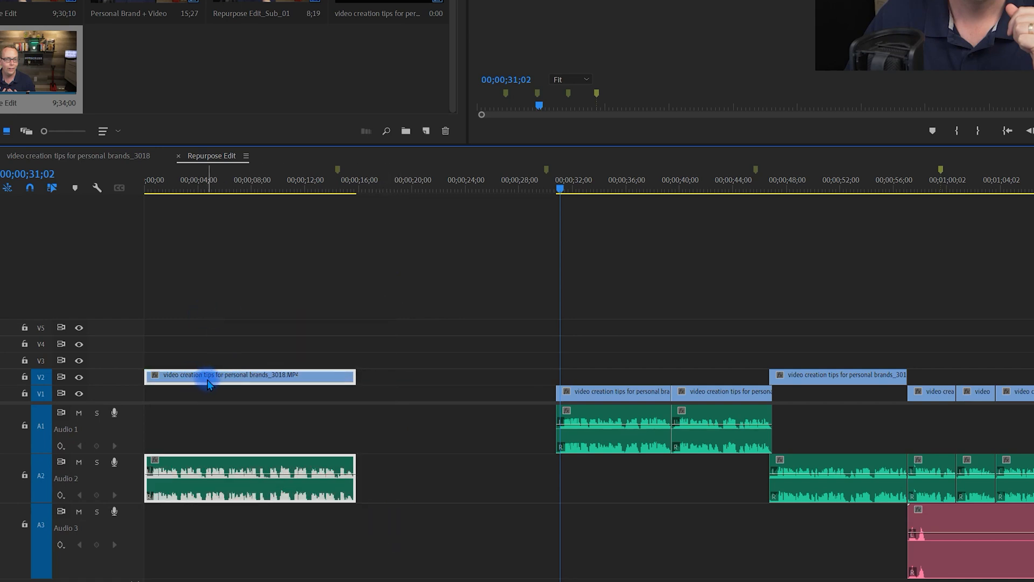
{"action": "right_click", "coordinate": [208, 376]}
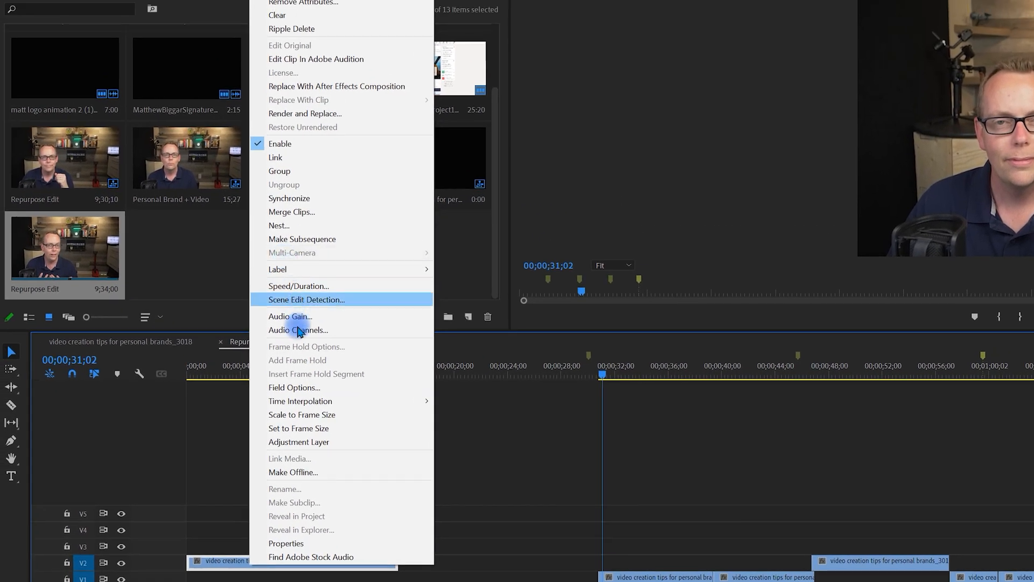
{"action": "mouse_move", "coordinate": [352, 458]}
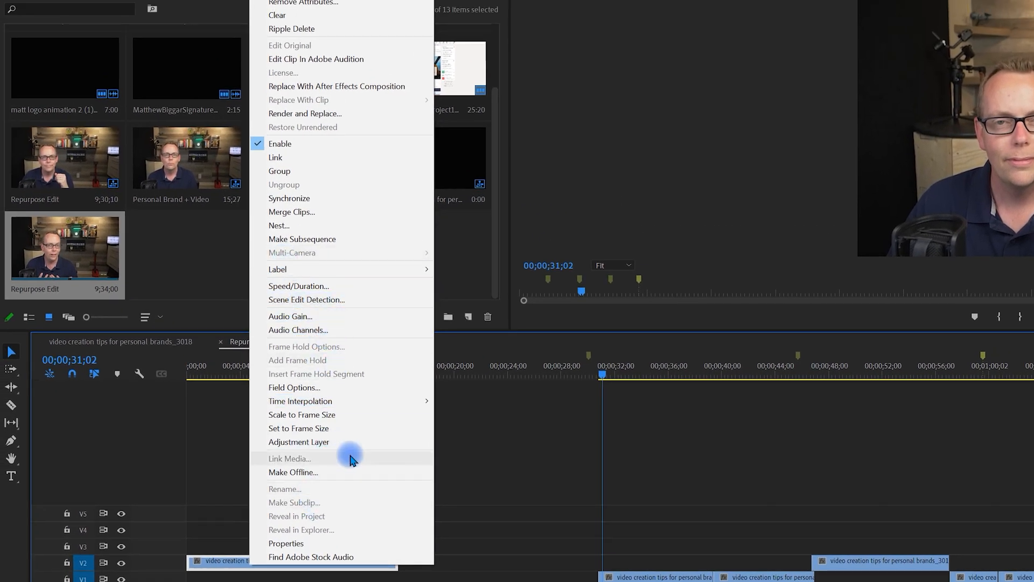
{"action": "mouse_move", "coordinate": [310, 252]}
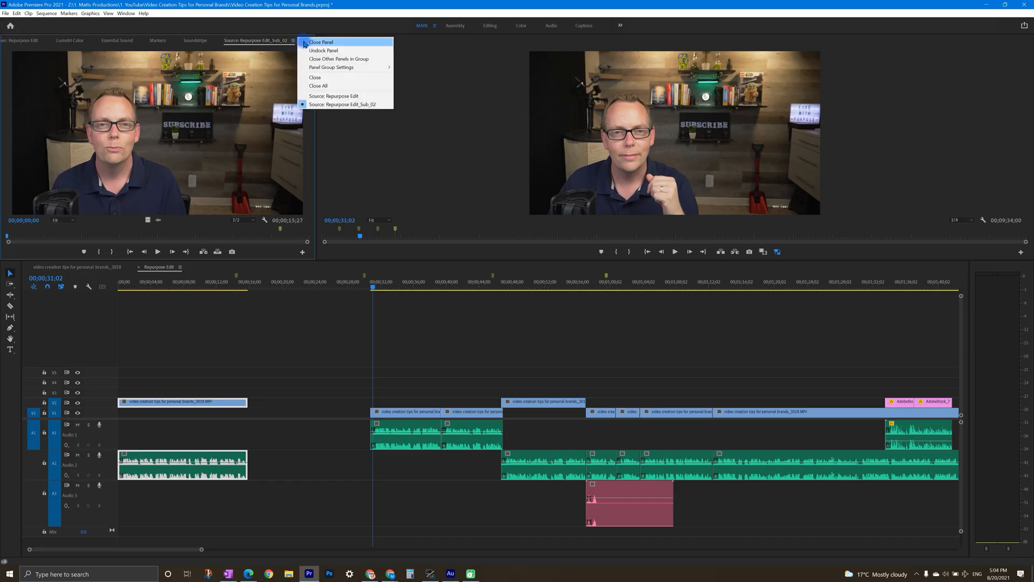
{"action": "left_click", "coordinate": [321, 41]}
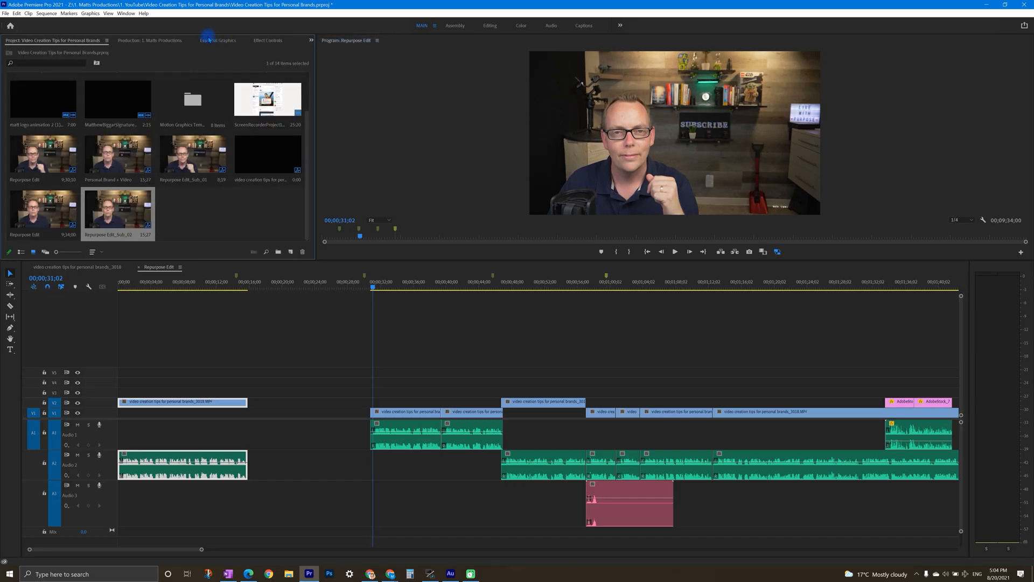
{"action": "double_click", "coordinate": [110, 235]}
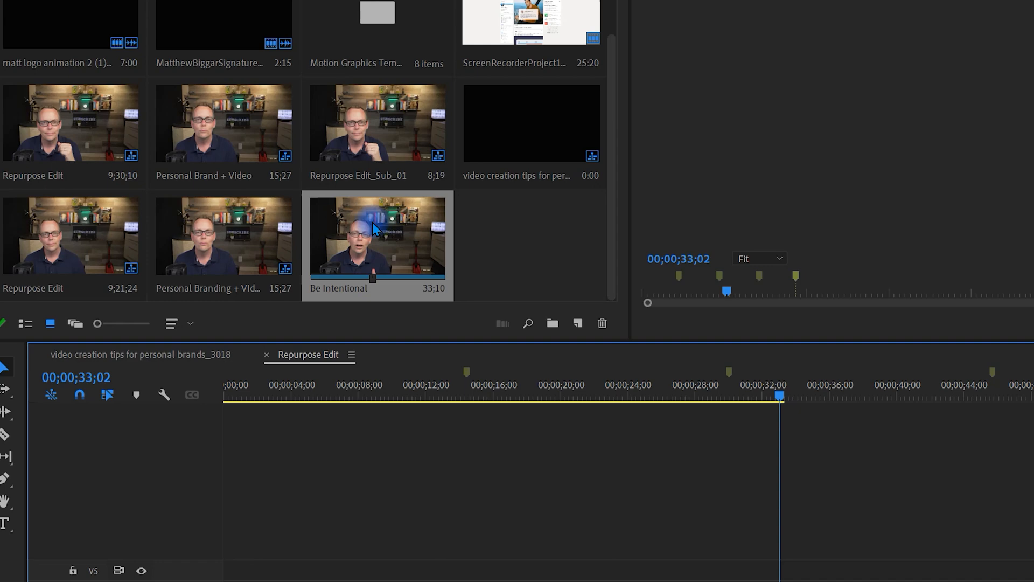
Auto Reframe the Be Intentional sequence to Vertical 9:16 and create it.
{"action": "right_click", "coordinate": [377, 235]}
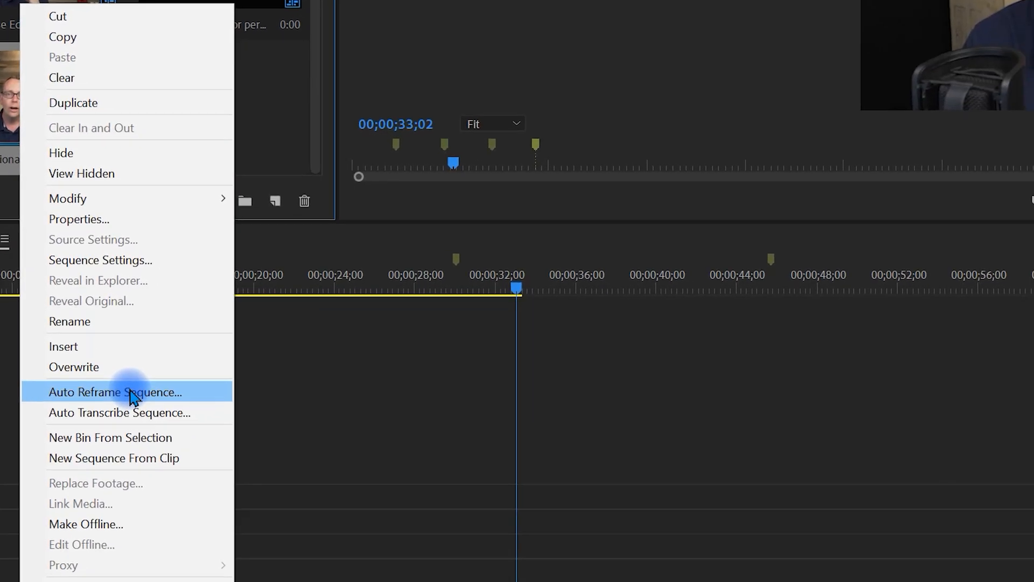
{"action": "left_click", "coordinate": [113, 392]}
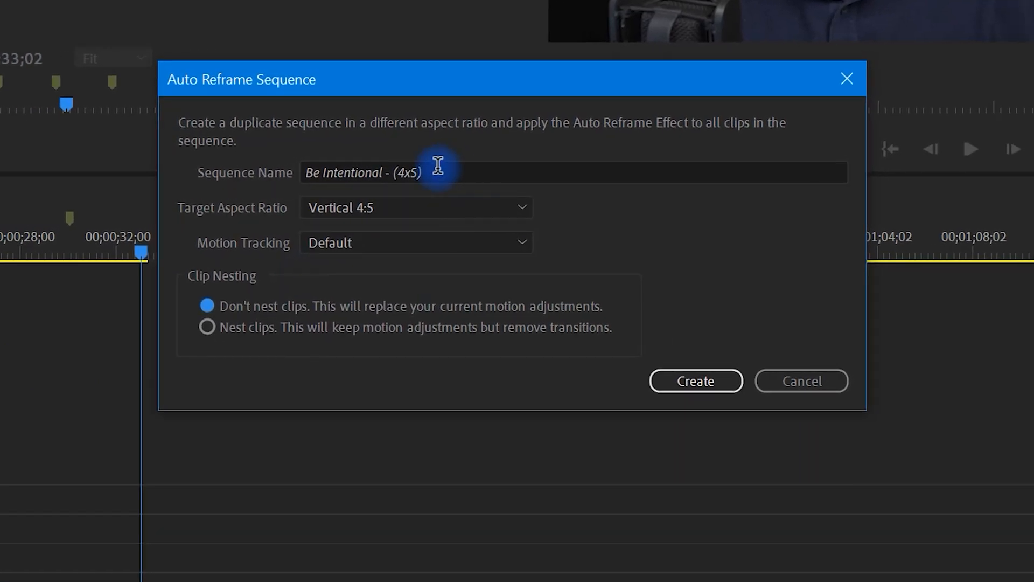
{"action": "left_click", "coordinate": [415, 207]}
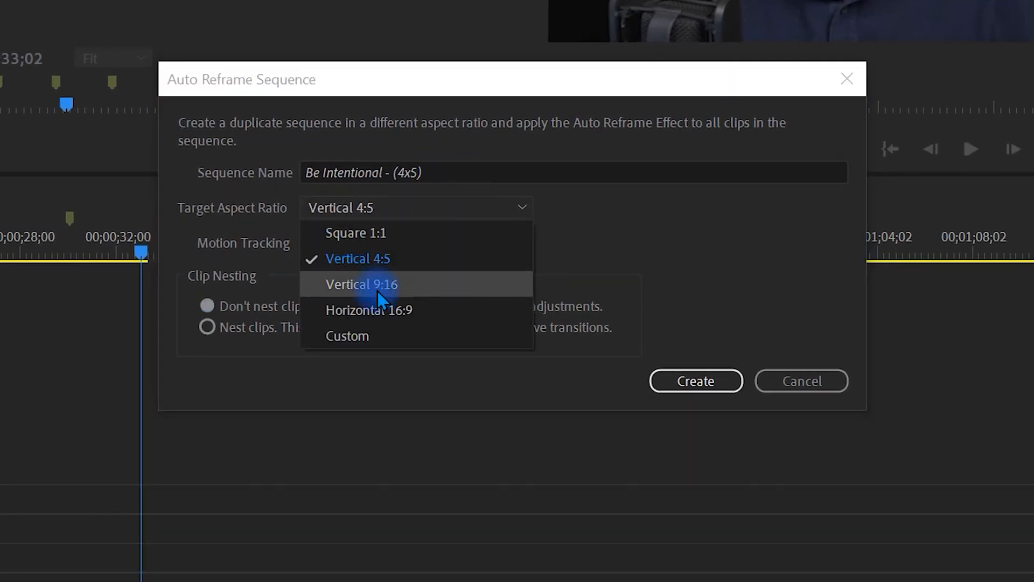
{"action": "left_click", "coordinate": [361, 284]}
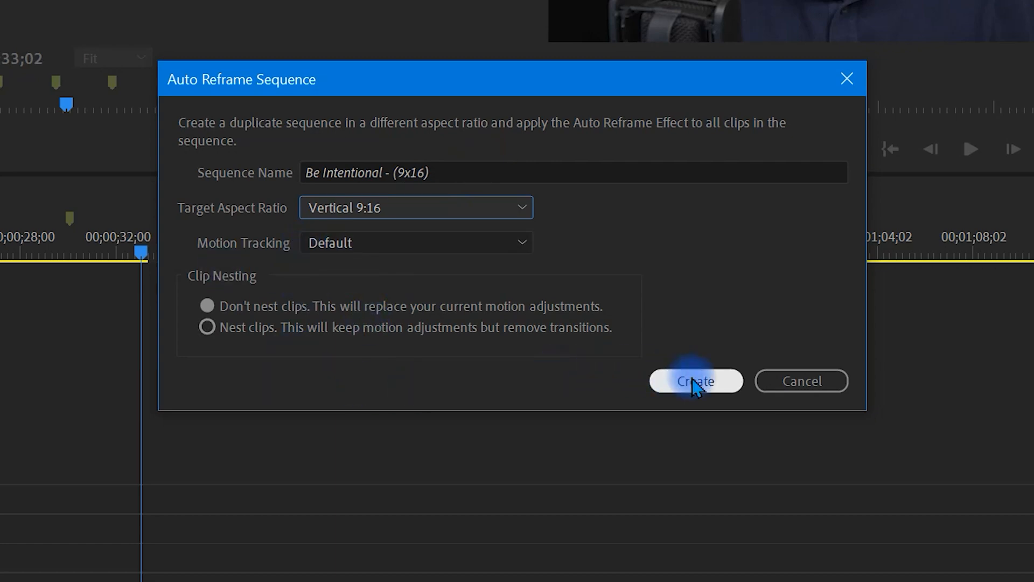
{"action": "left_click", "coordinate": [695, 381]}
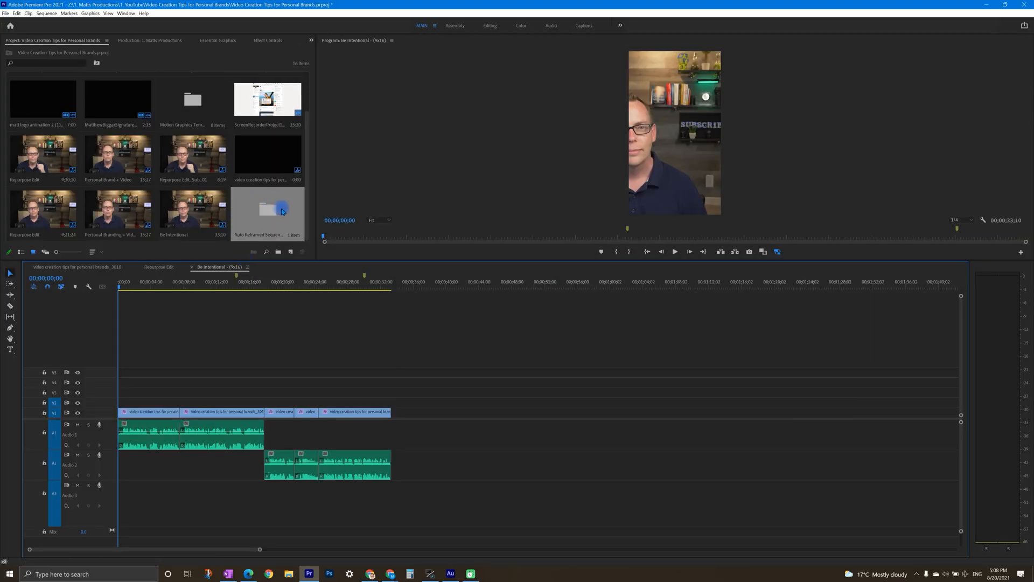
Browse the Auto Reframed Sequences bin, then return to the personal brands_3018 sequence.
{"action": "double_click", "coordinate": [267, 211]}
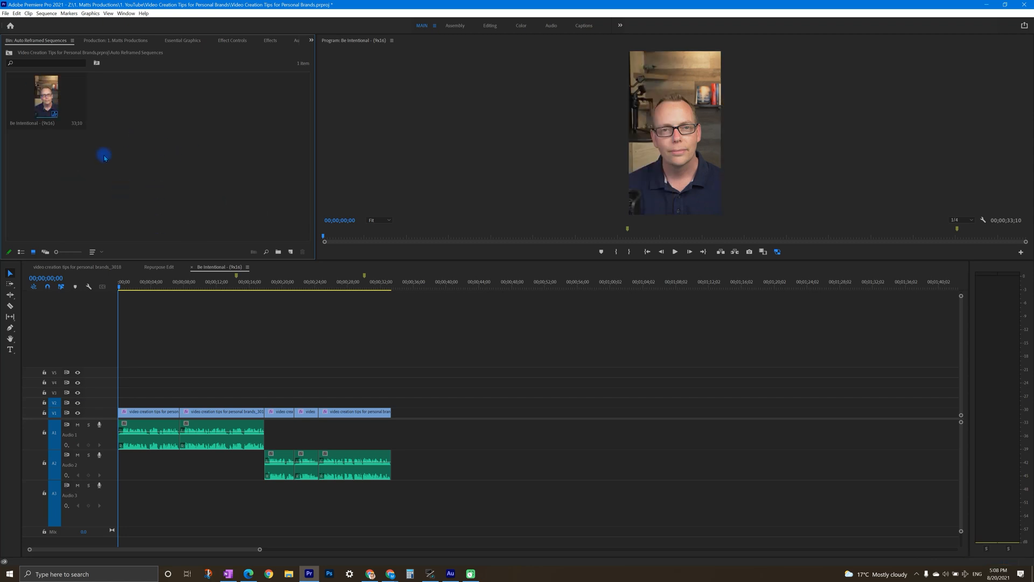
{"action": "left_click", "coordinate": [126, 282]}
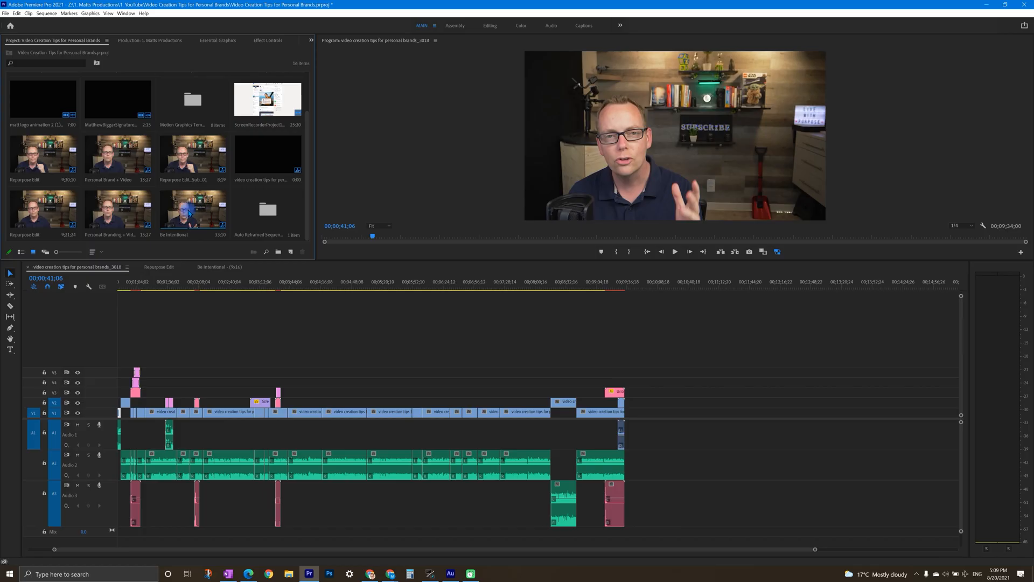
{"action": "left_click", "coordinate": [118, 211]}
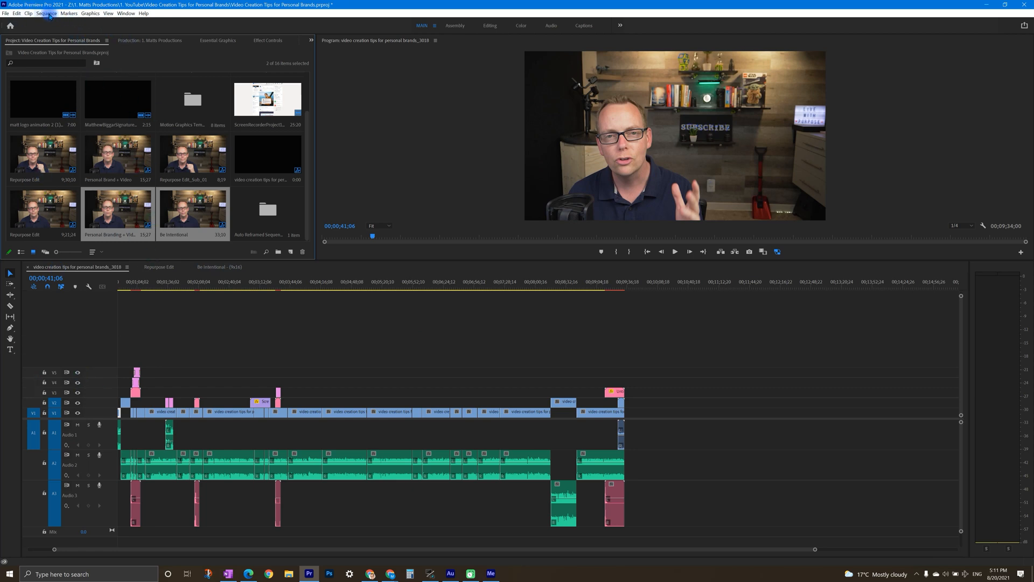
{"action": "left_click", "coordinate": [45, 13]}
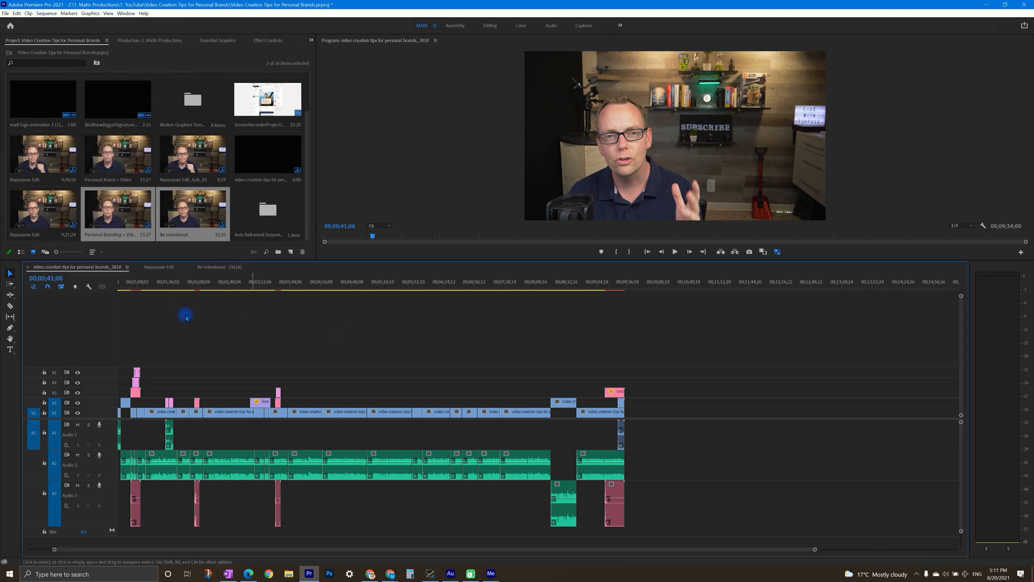
Open the English transcript creation dialog via Sequence > Auto Transcribe Sequence.
{"action": "left_click", "coordinate": [44, 13]}
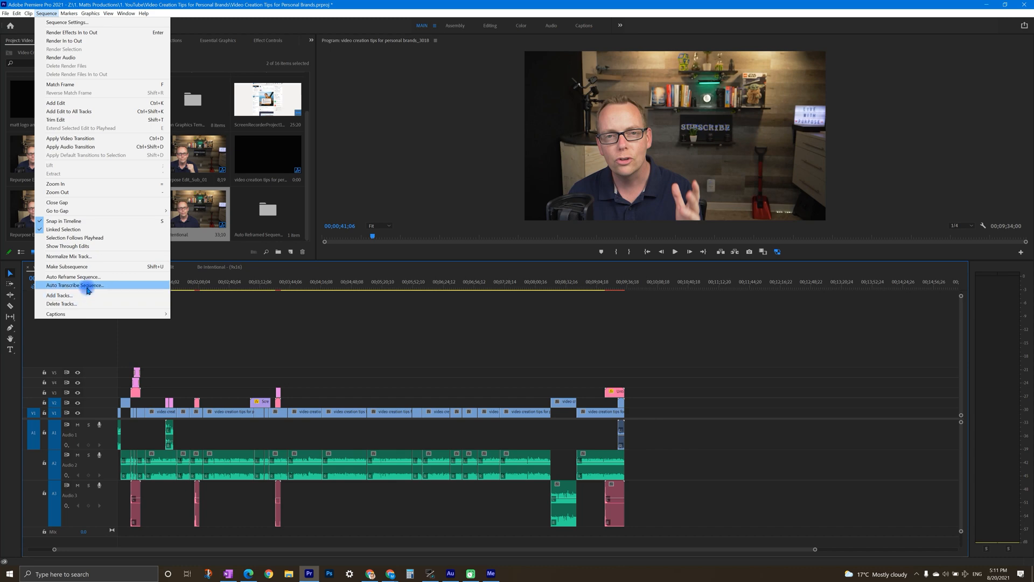
{"action": "left_click", "coordinate": [74, 285]}
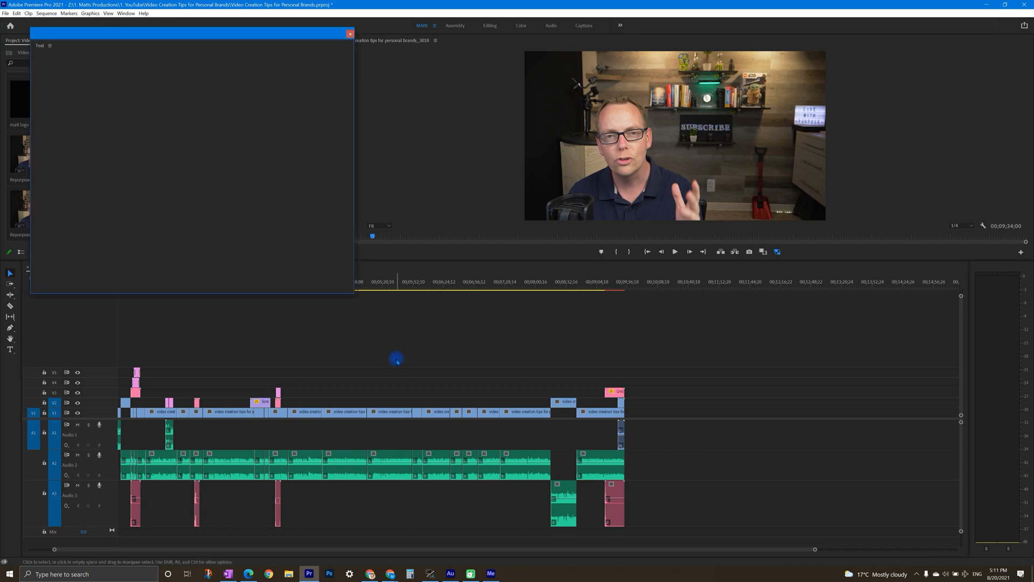
{"action": "left_click", "coordinate": [191, 163]}
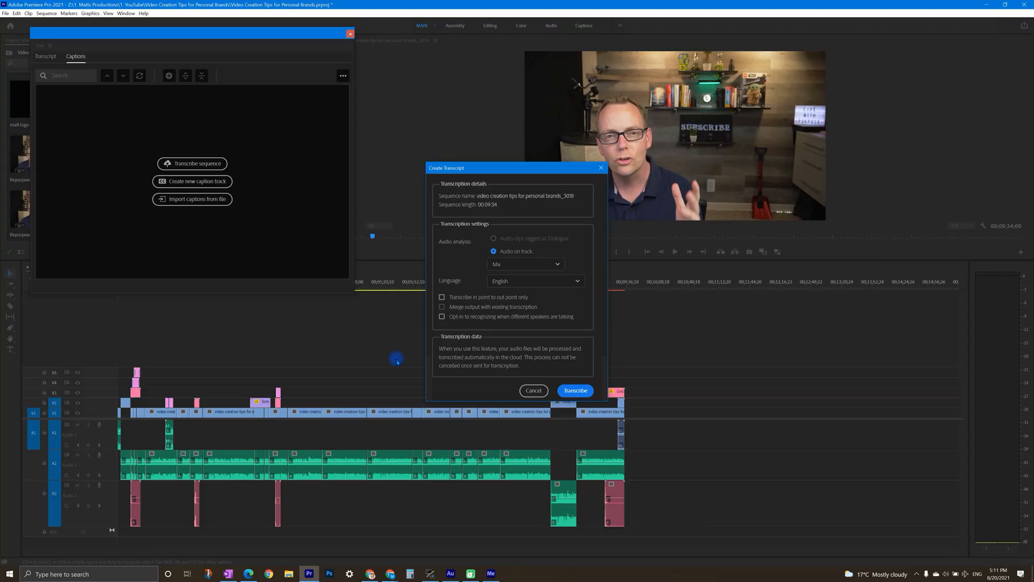